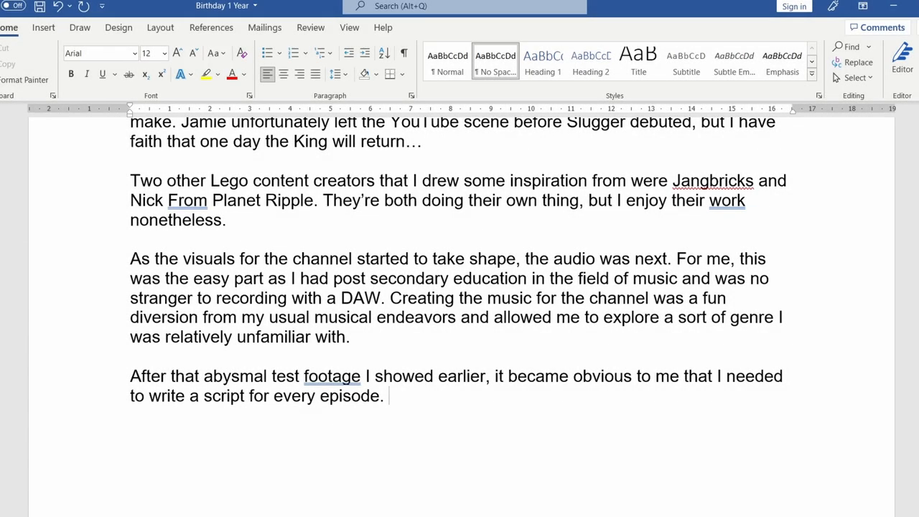
type("This is where each ep")
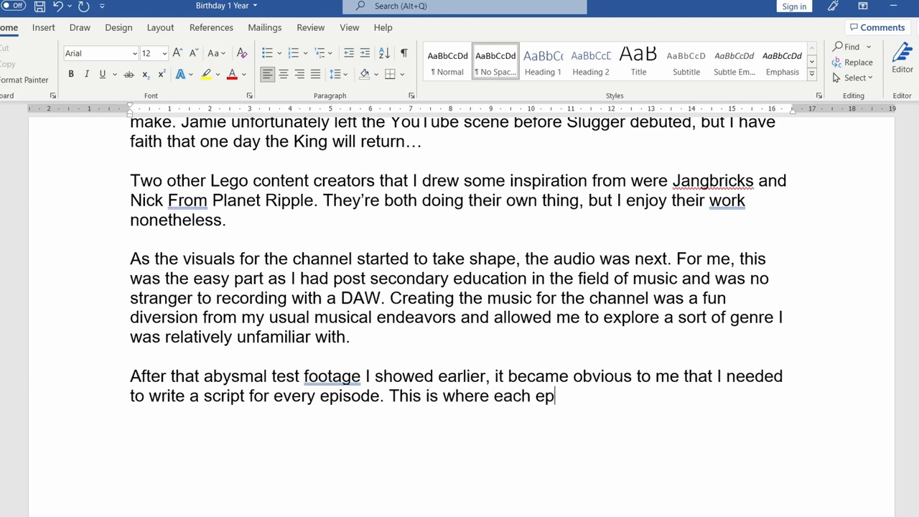
type("isode begins")
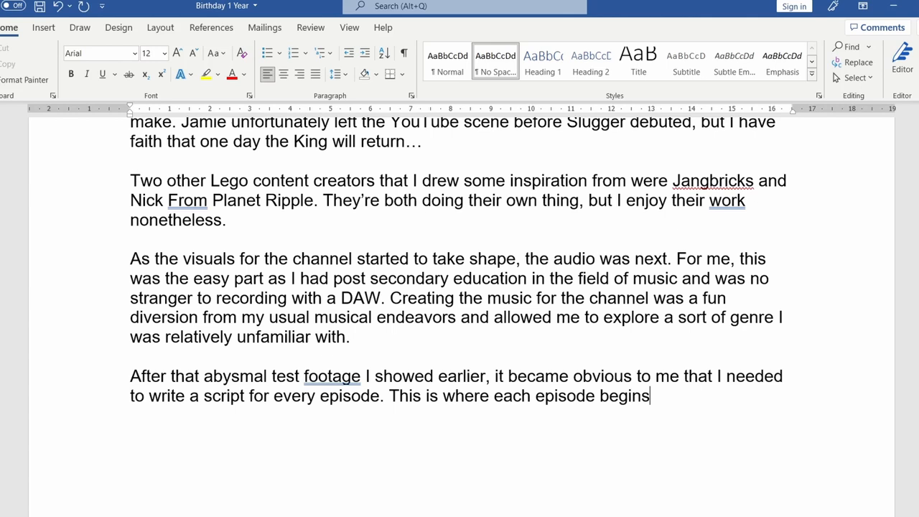
type("- in a W")
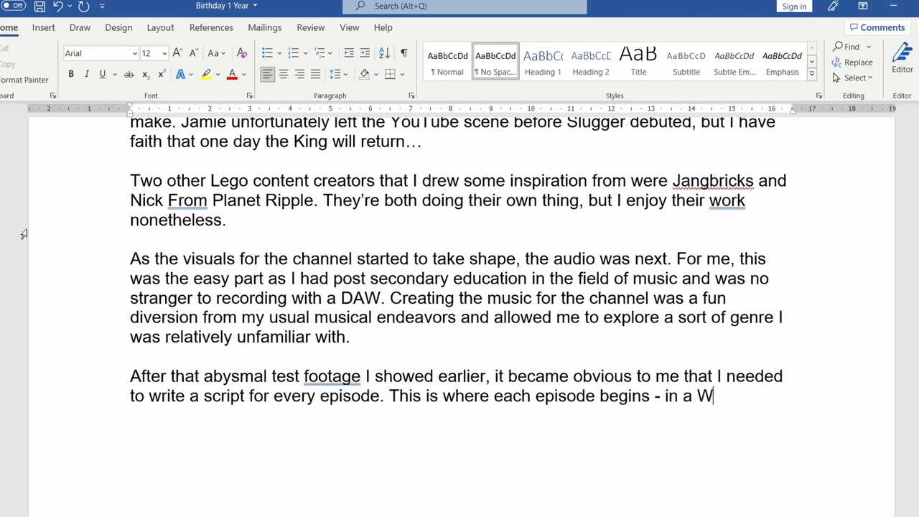
type("ord document")
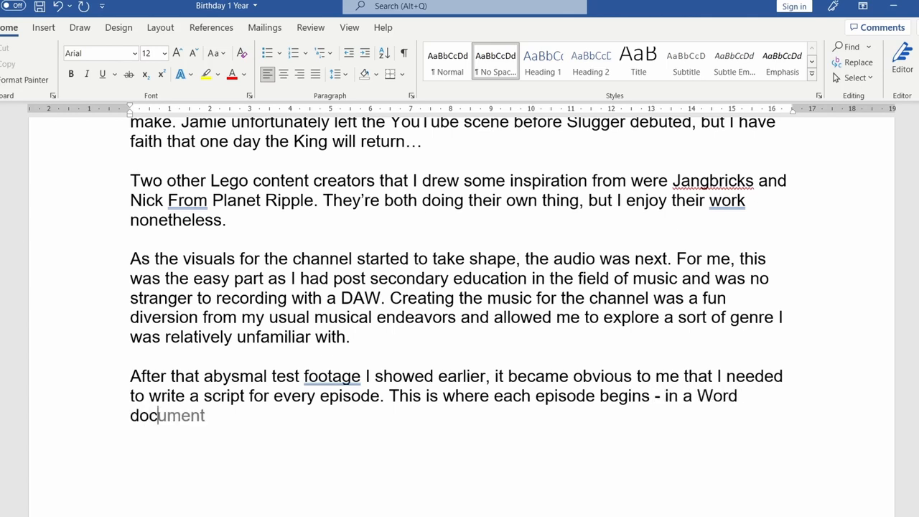